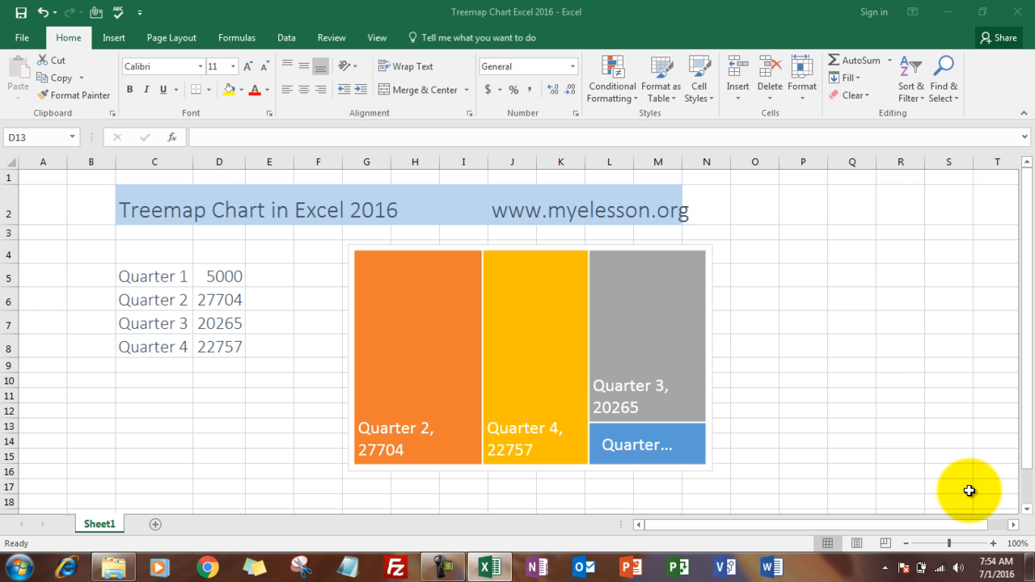
pyautogui.moveTo(496, 334)
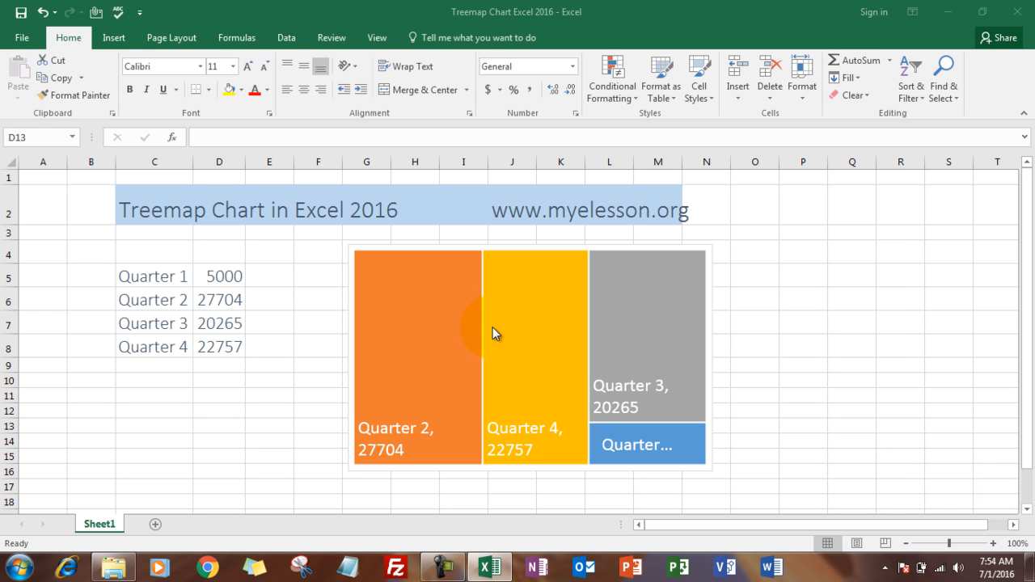
pyautogui.moveTo(495, 334)
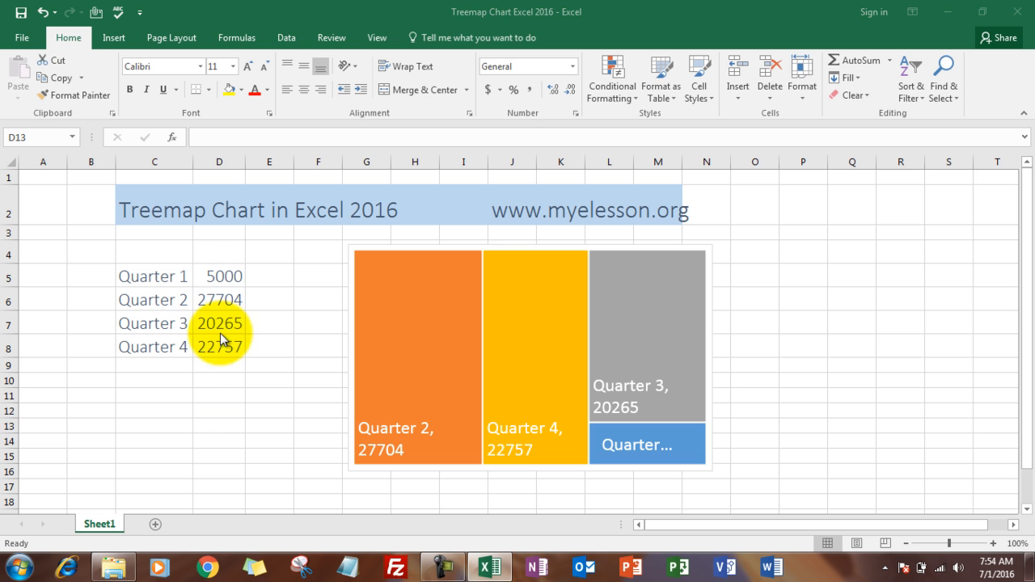
pyautogui.moveTo(234, 276)
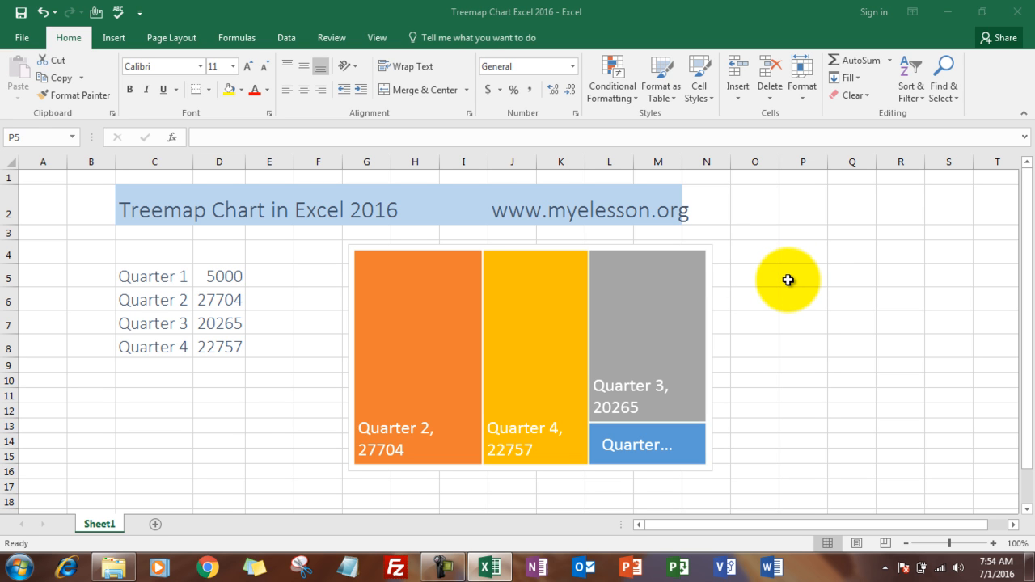
# Re-enter = in cells P5, P7 and P8 to recalculate the random quarter values
pyautogui.click(802, 280)
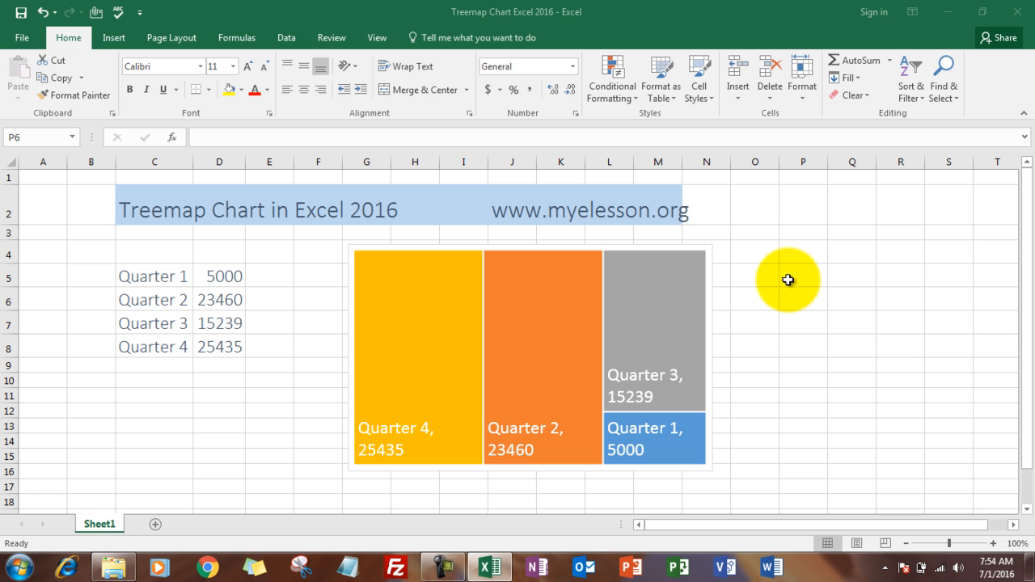
pyautogui.moveTo(480, 348)
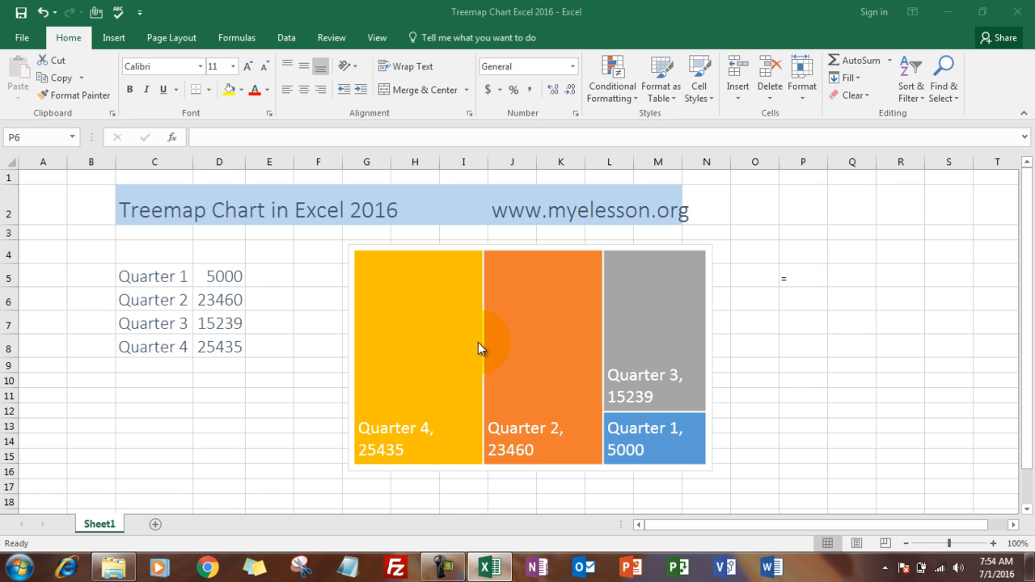
pyautogui.moveTo(803, 299)
pyautogui.write('=')
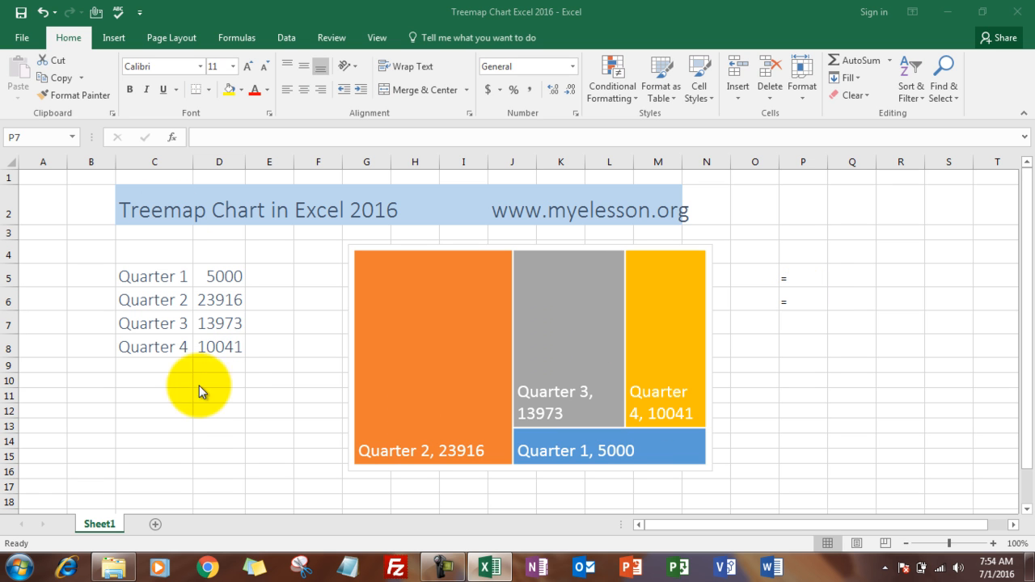
pyautogui.moveTo(580, 368)
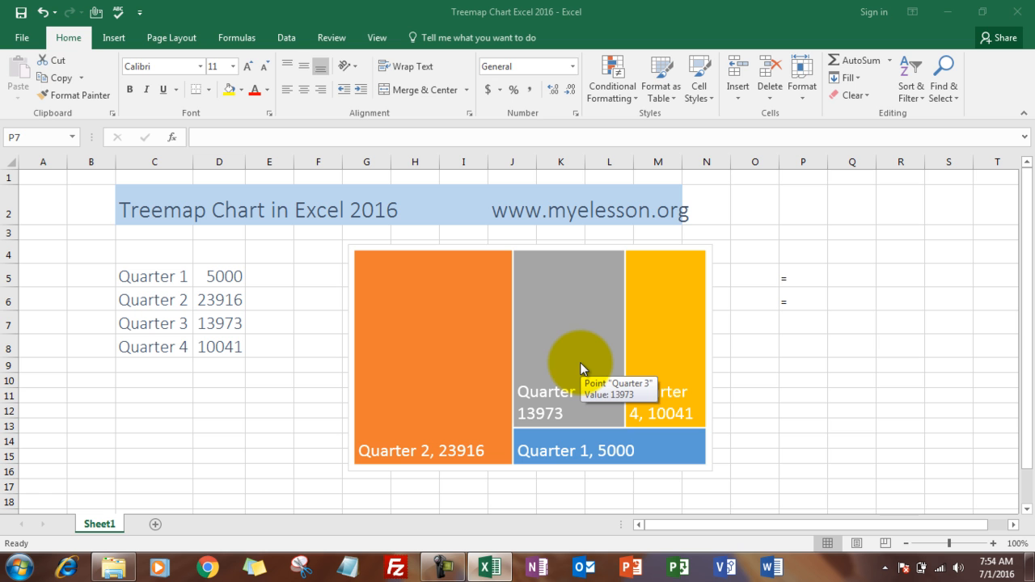
pyautogui.moveTo(384, 360)
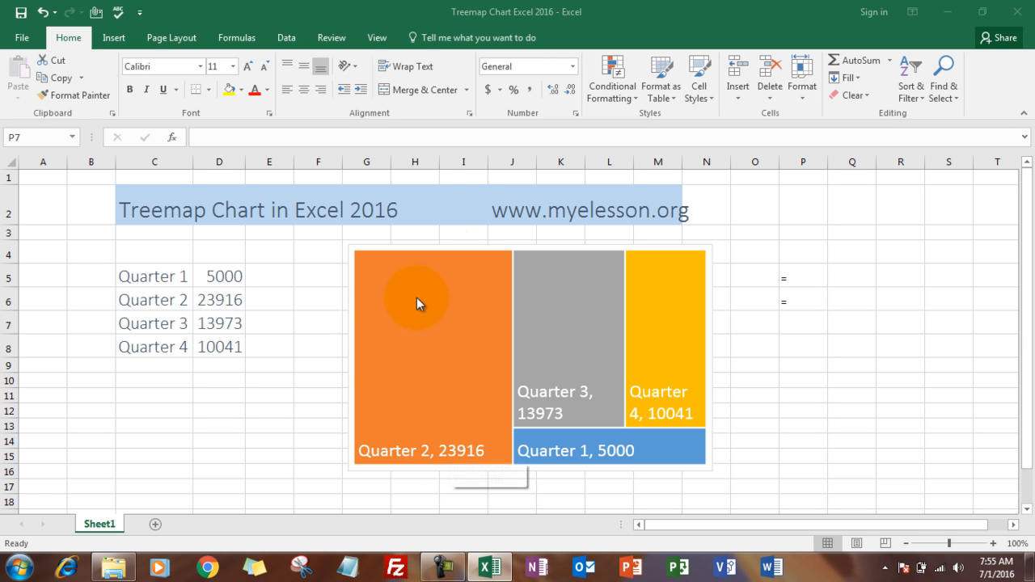
pyautogui.moveTo(437, 260)
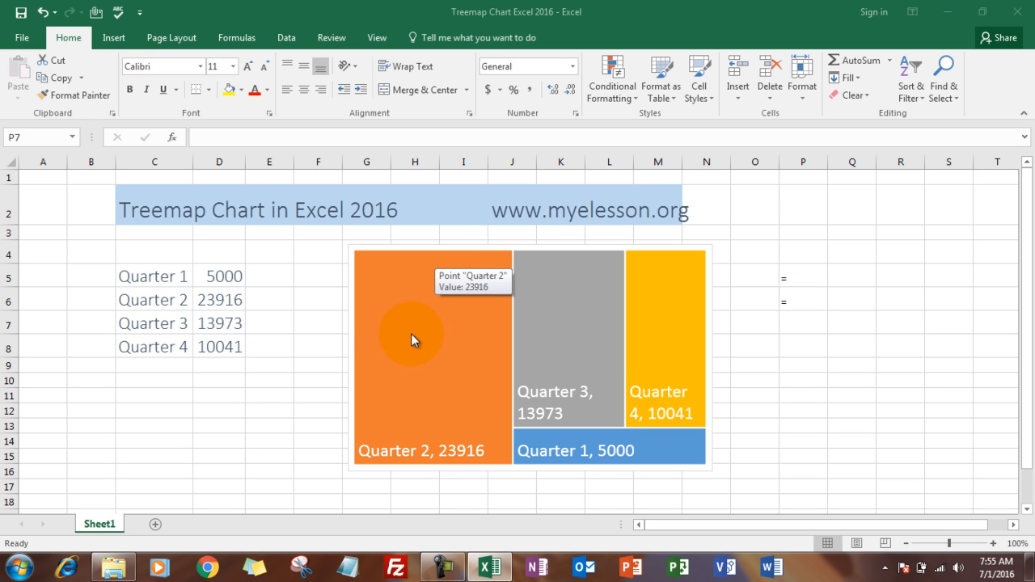
pyautogui.moveTo(598, 451)
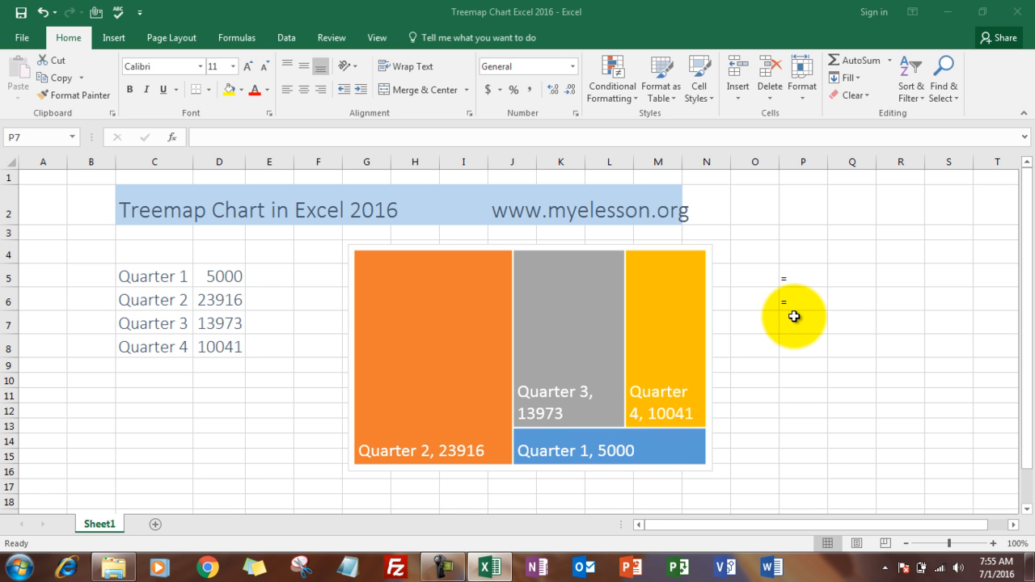
pyautogui.click(803, 323)
pyautogui.write('=')
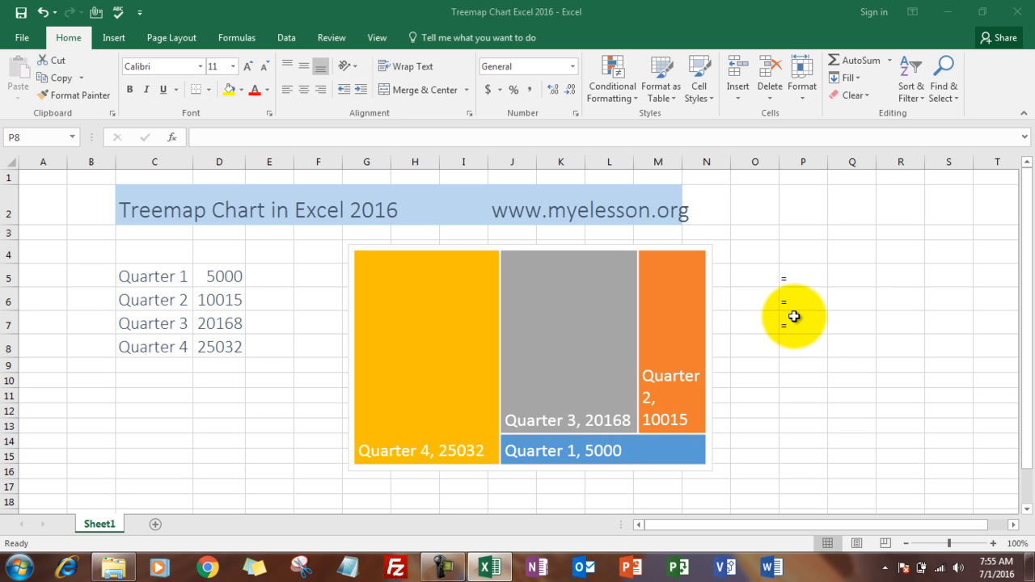
pyautogui.click(803, 337)
pyautogui.write('=')
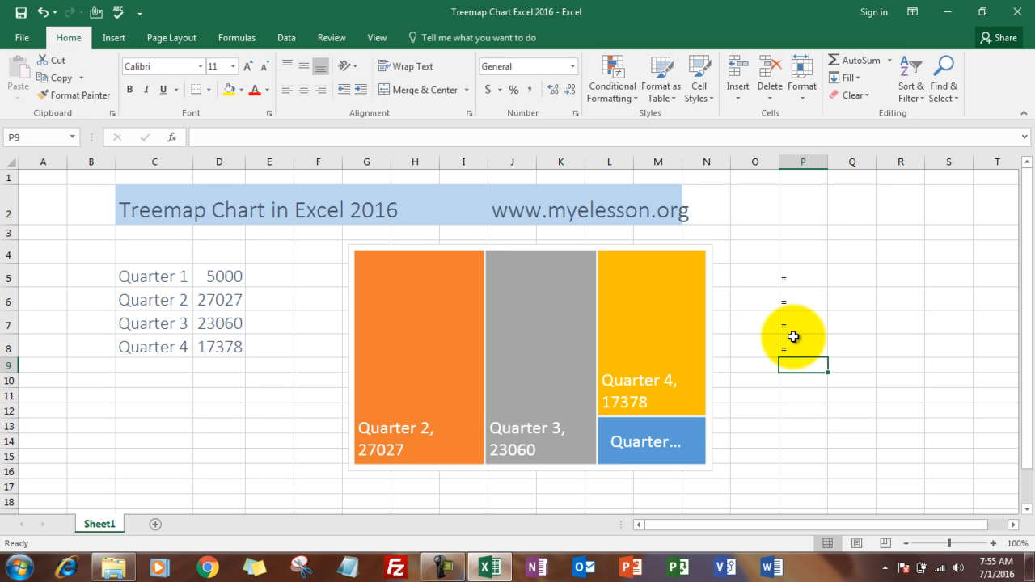
pyautogui.moveTo(192, 283)
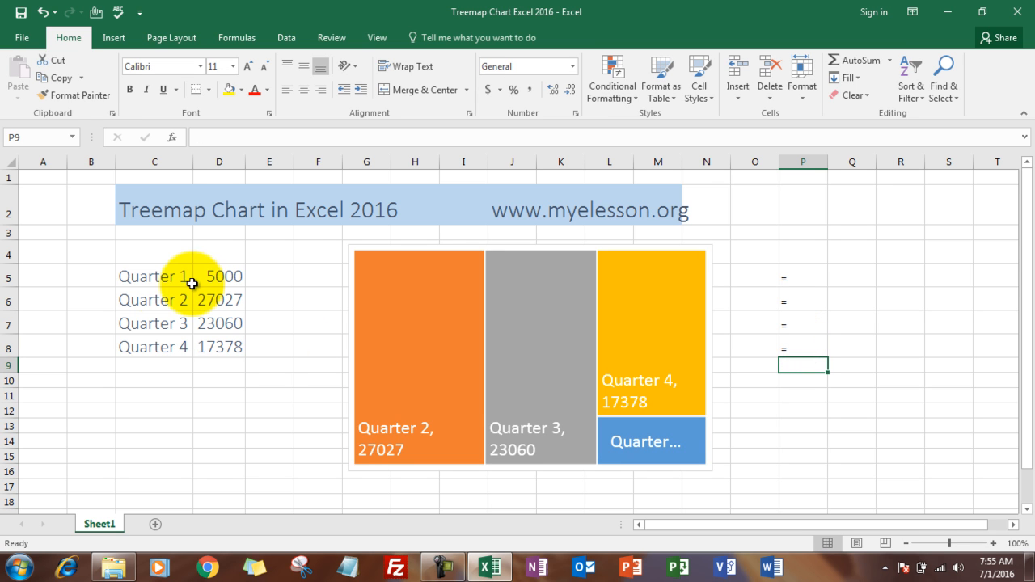
# Insert a treemap chart from the Quarter 1–4 names and values in C5:D8
pyautogui.click(153, 276)
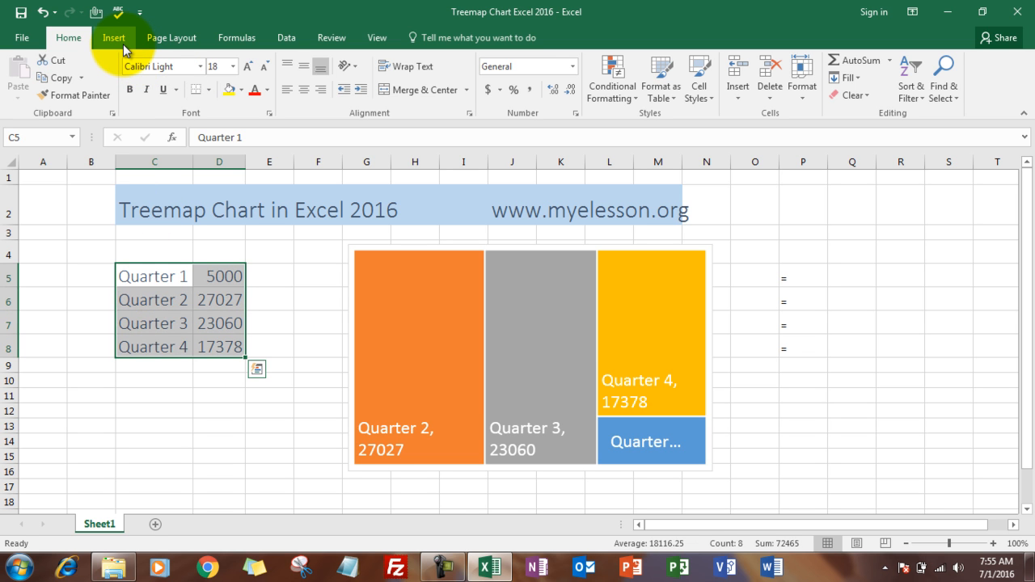
pyautogui.click(114, 37)
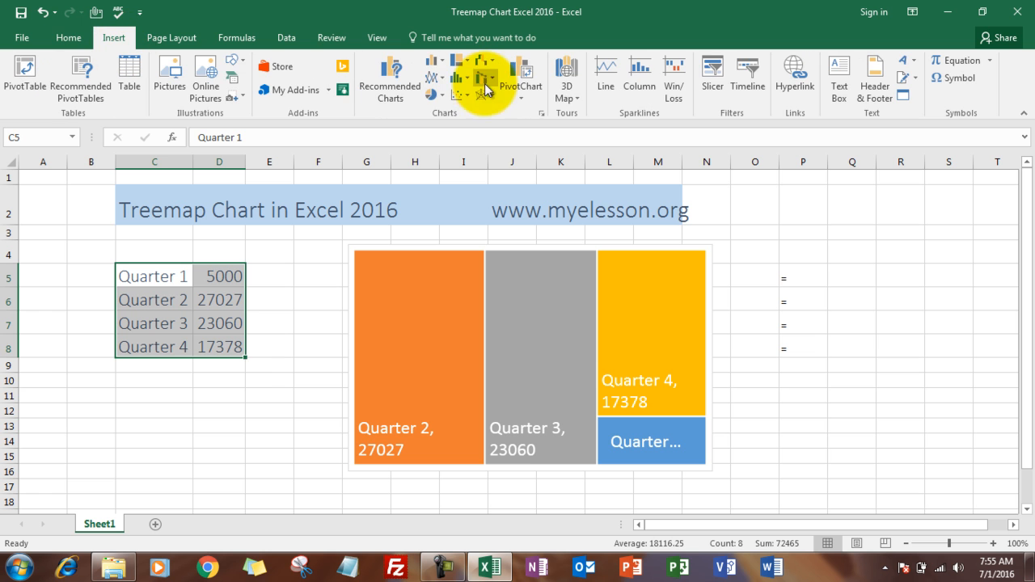
pyautogui.click(462, 78)
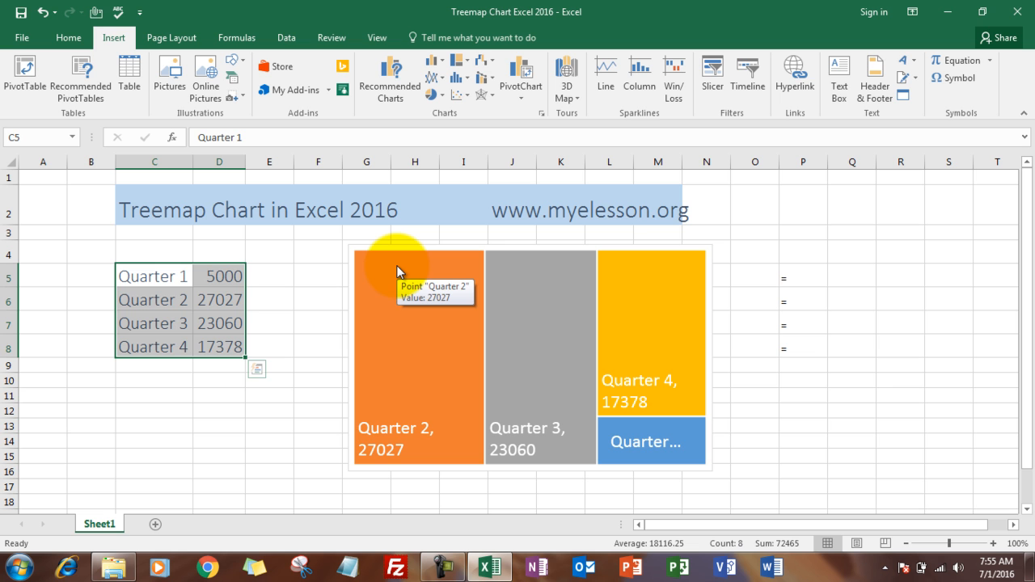
pyautogui.click(417, 332)
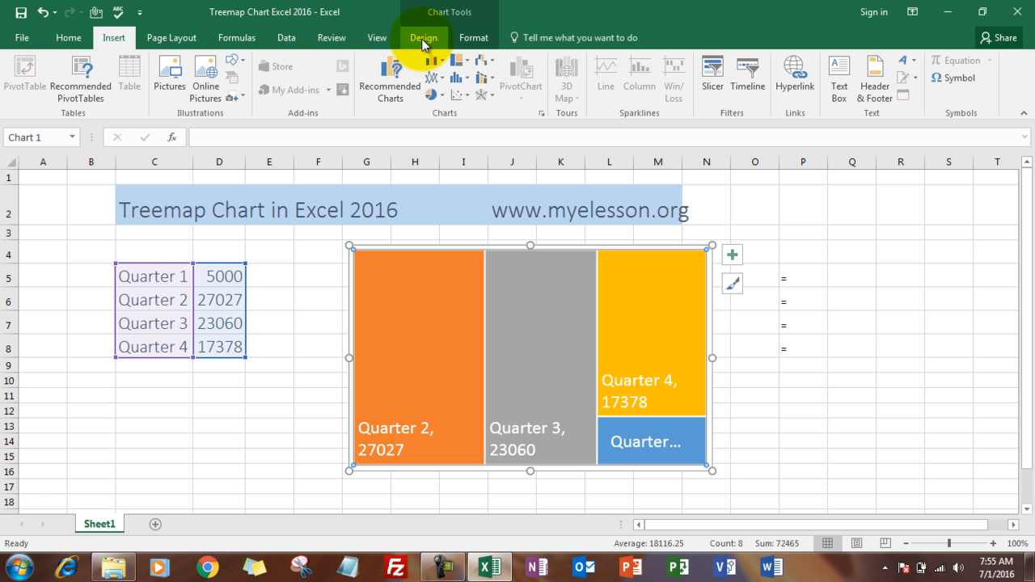
# Browse the Chart Design colour schemes for the treemap
pyautogui.click(423, 37)
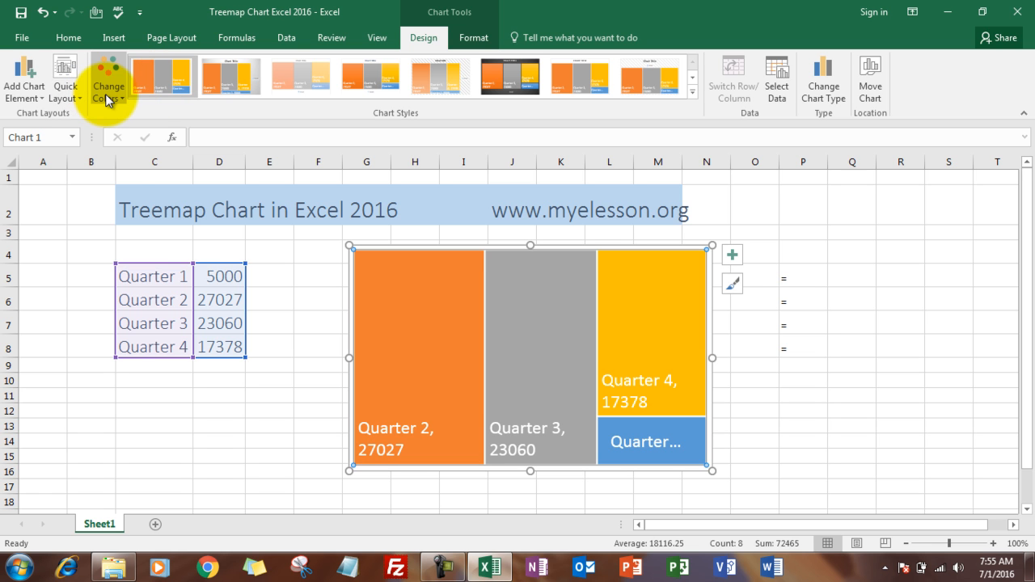
pyautogui.click(108, 77)
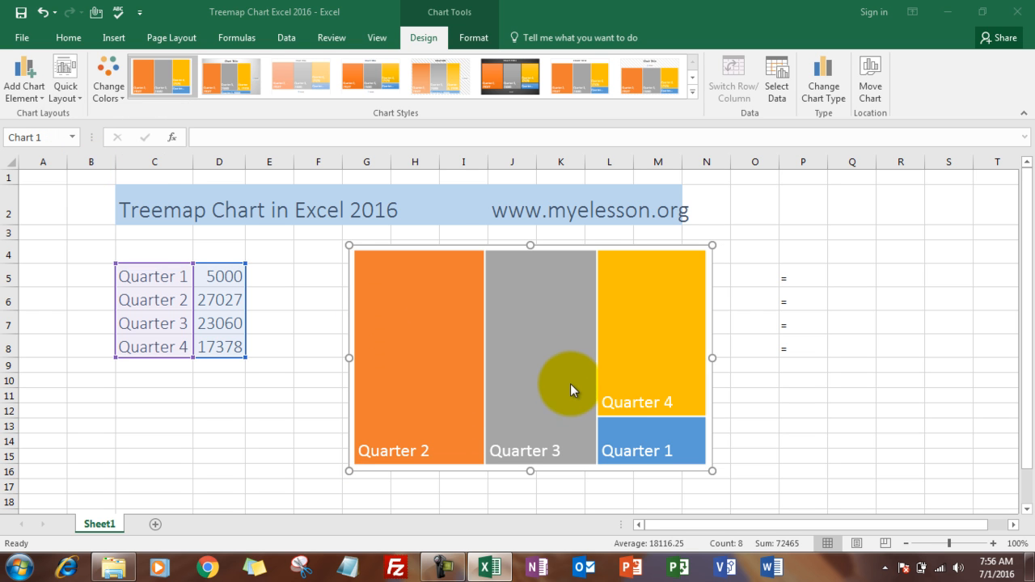
pyautogui.moveTo(623, 346)
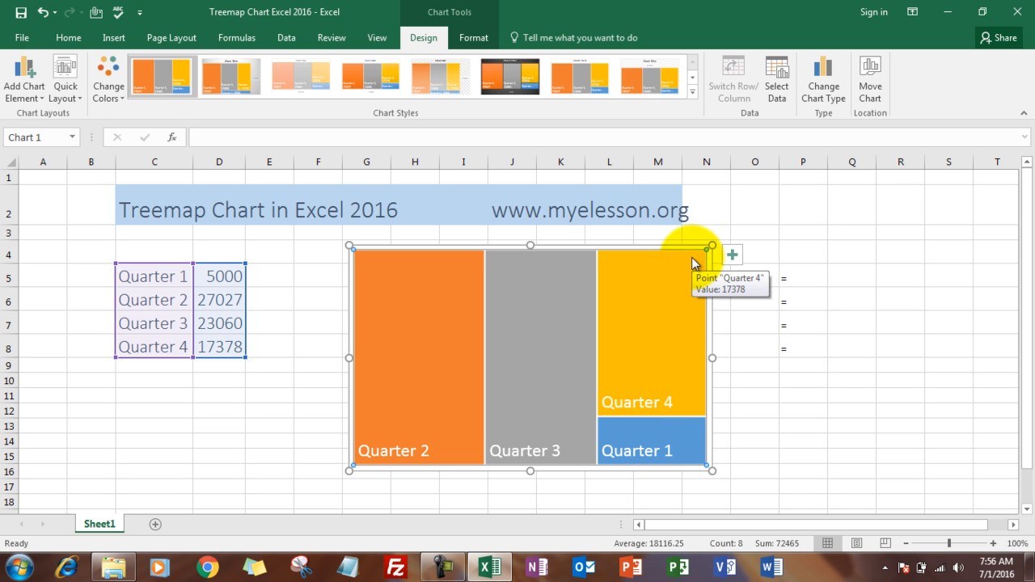
pyautogui.moveTo(732, 260)
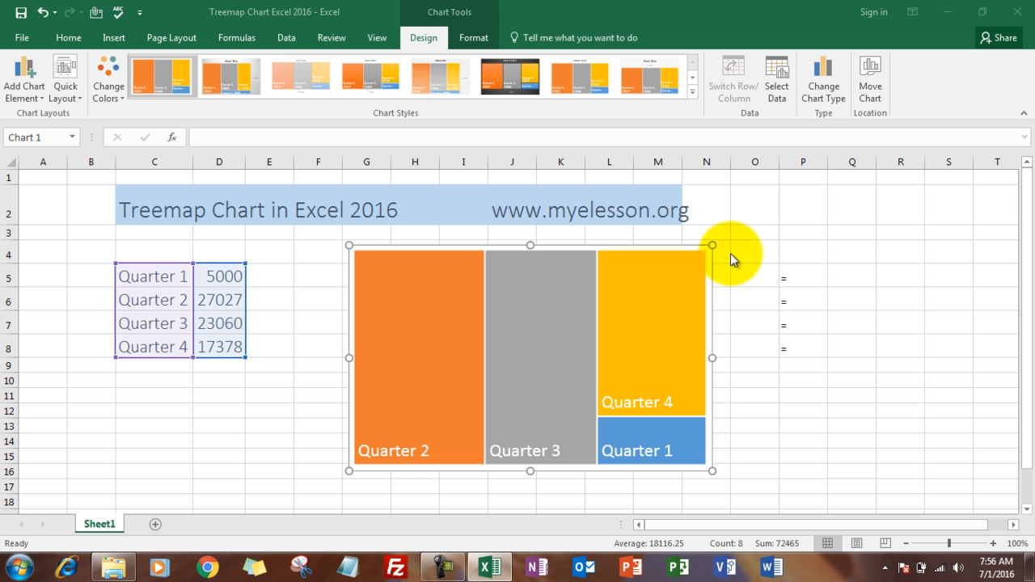
# Tick Value in the data label options so labels show name and value
pyautogui.click(733, 255)
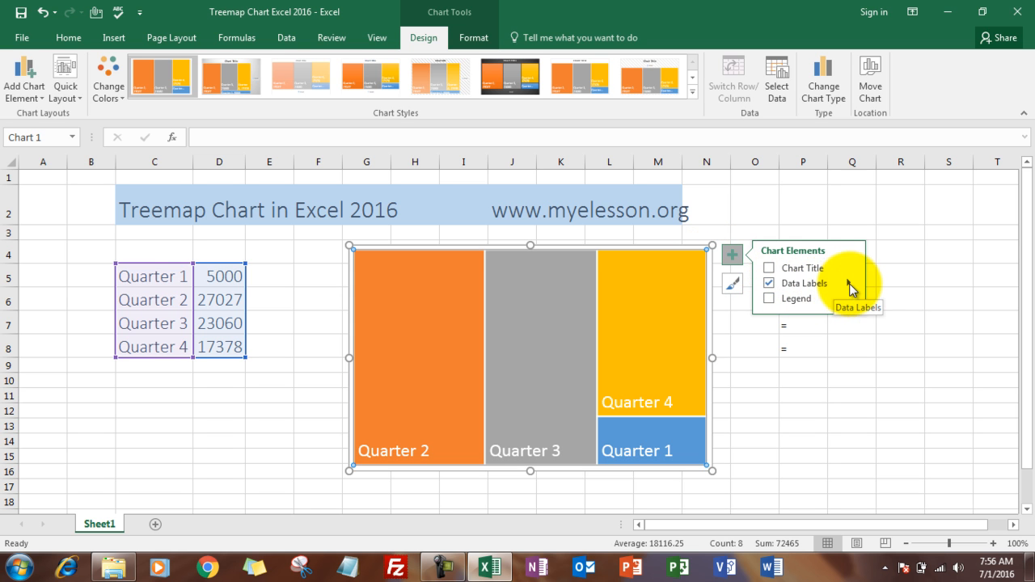
pyautogui.click(857, 283)
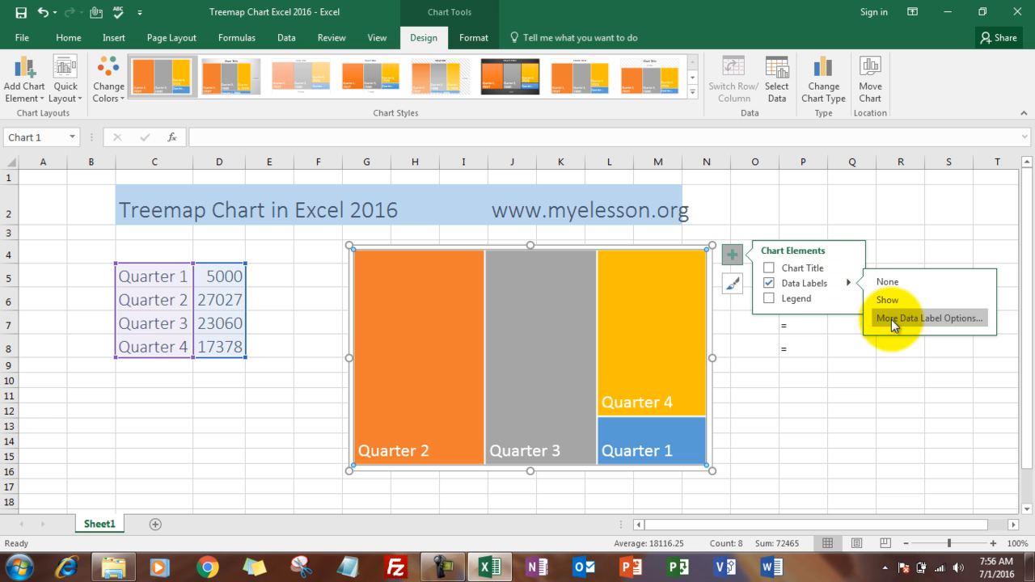
pyautogui.click(928, 318)
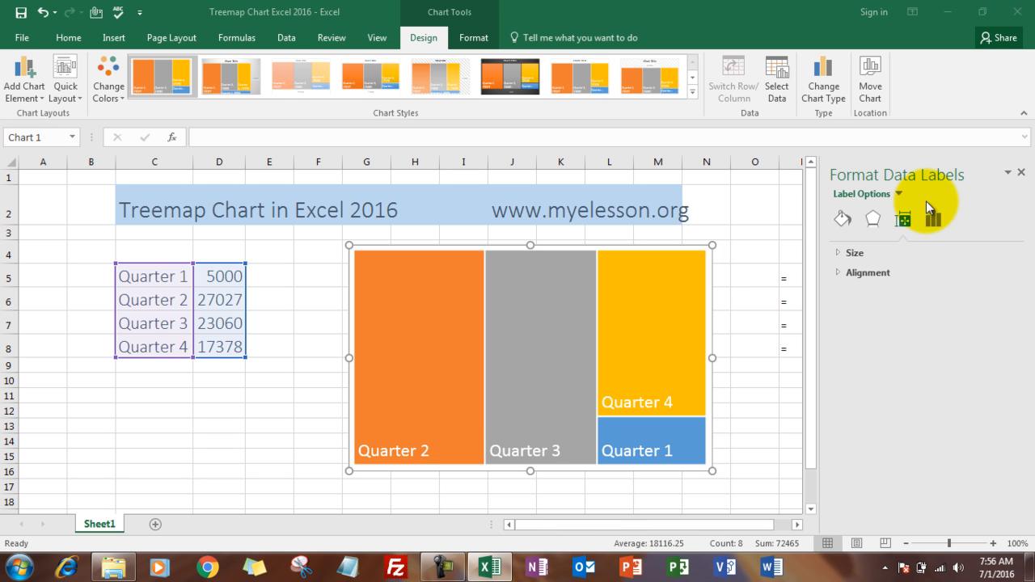
pyautogui.click(933, 219)
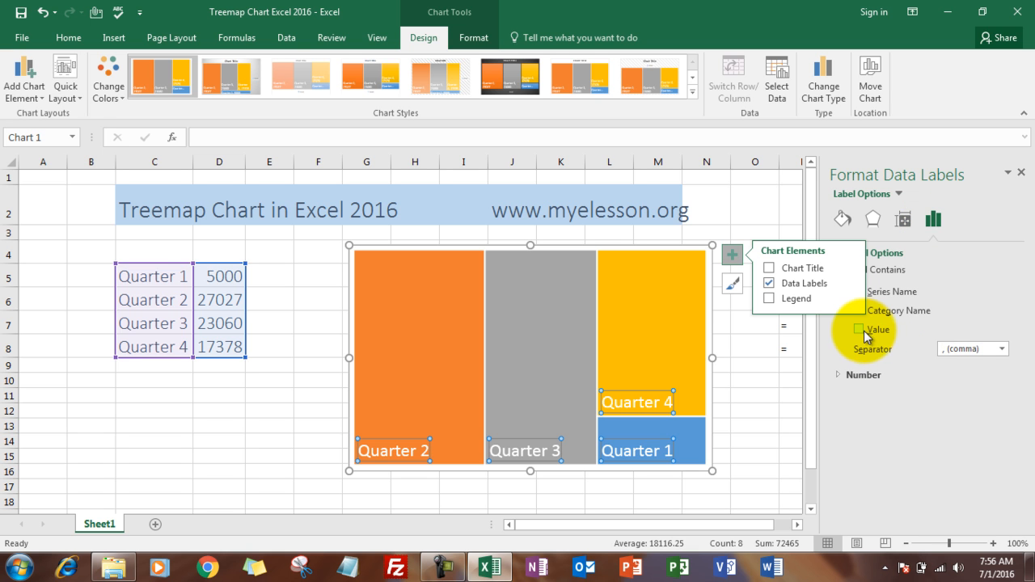
pyautogui.click(858, 329)
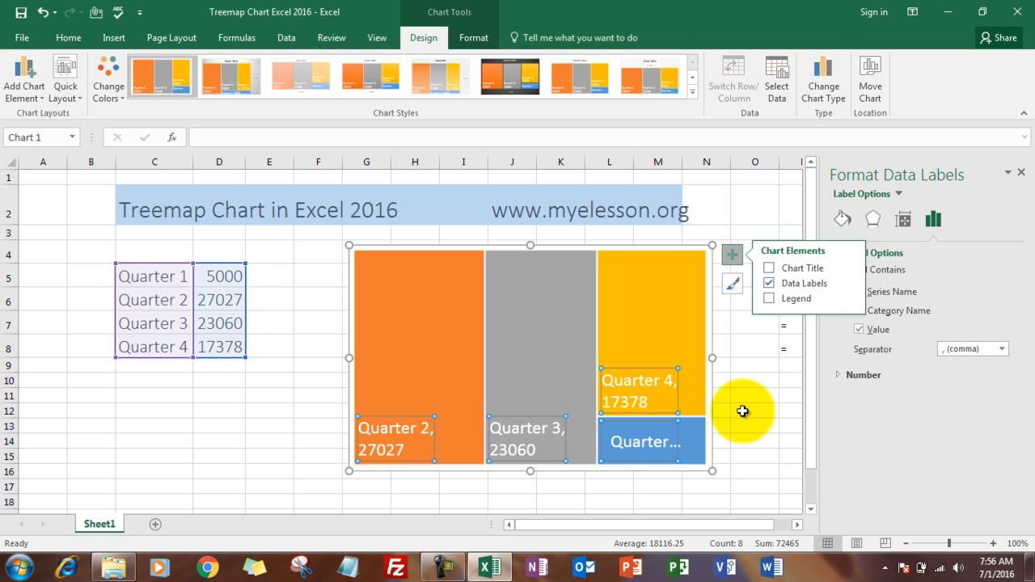
pyautogui.click(754, 410)
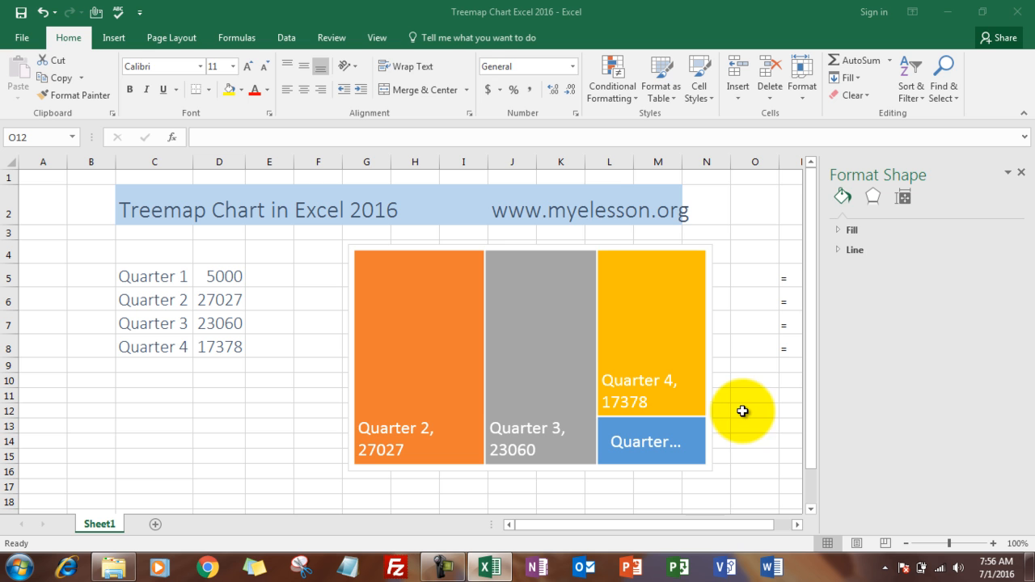
pyautogui.moveTo(601, 219)
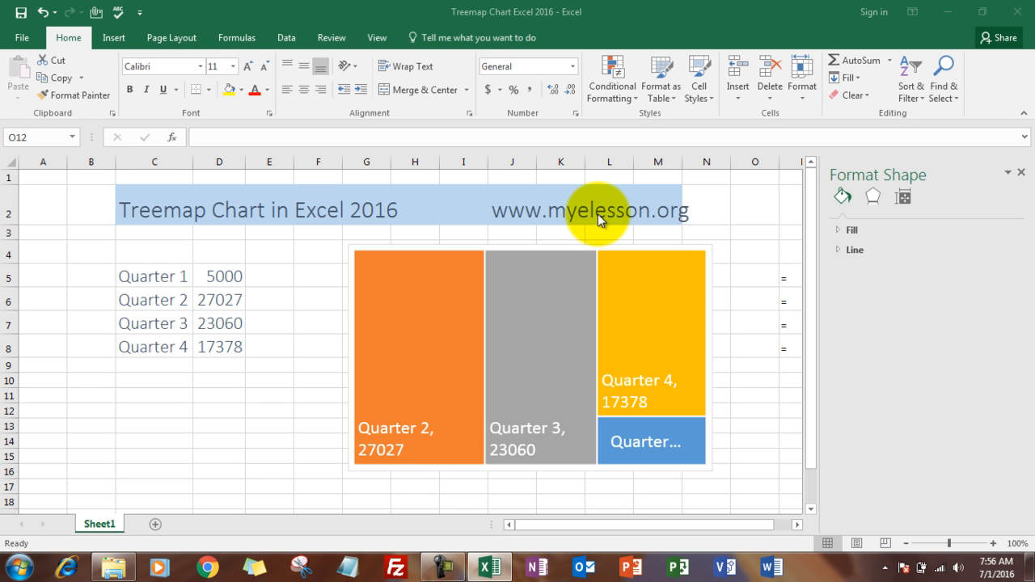